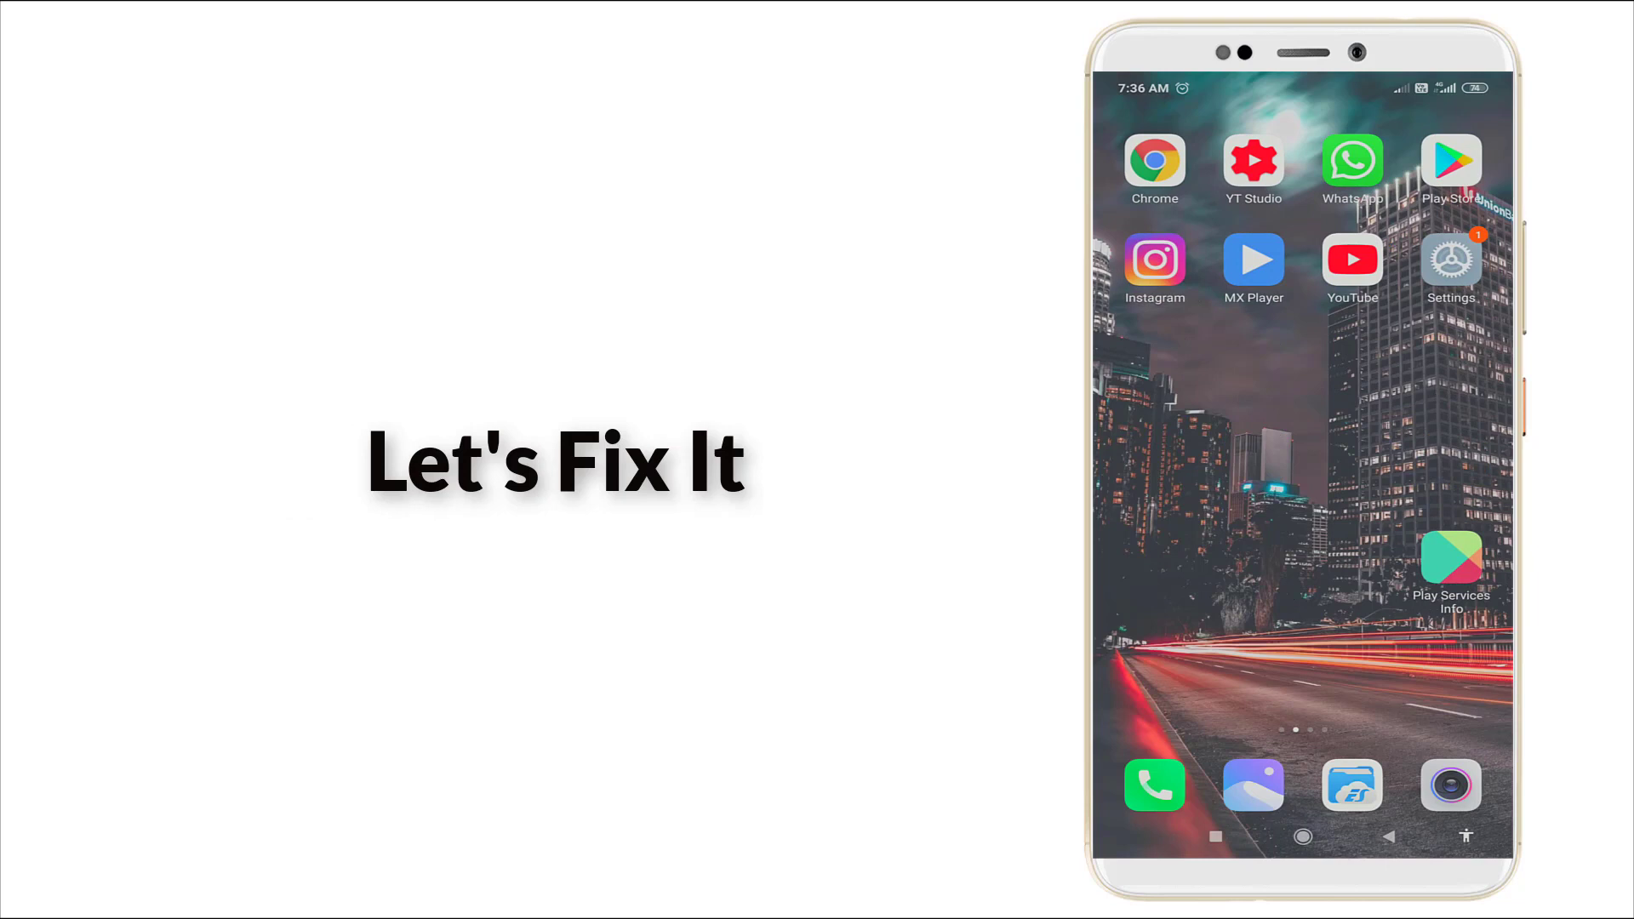
Launch Settings from the home screen icon
left_click(1451, 261)
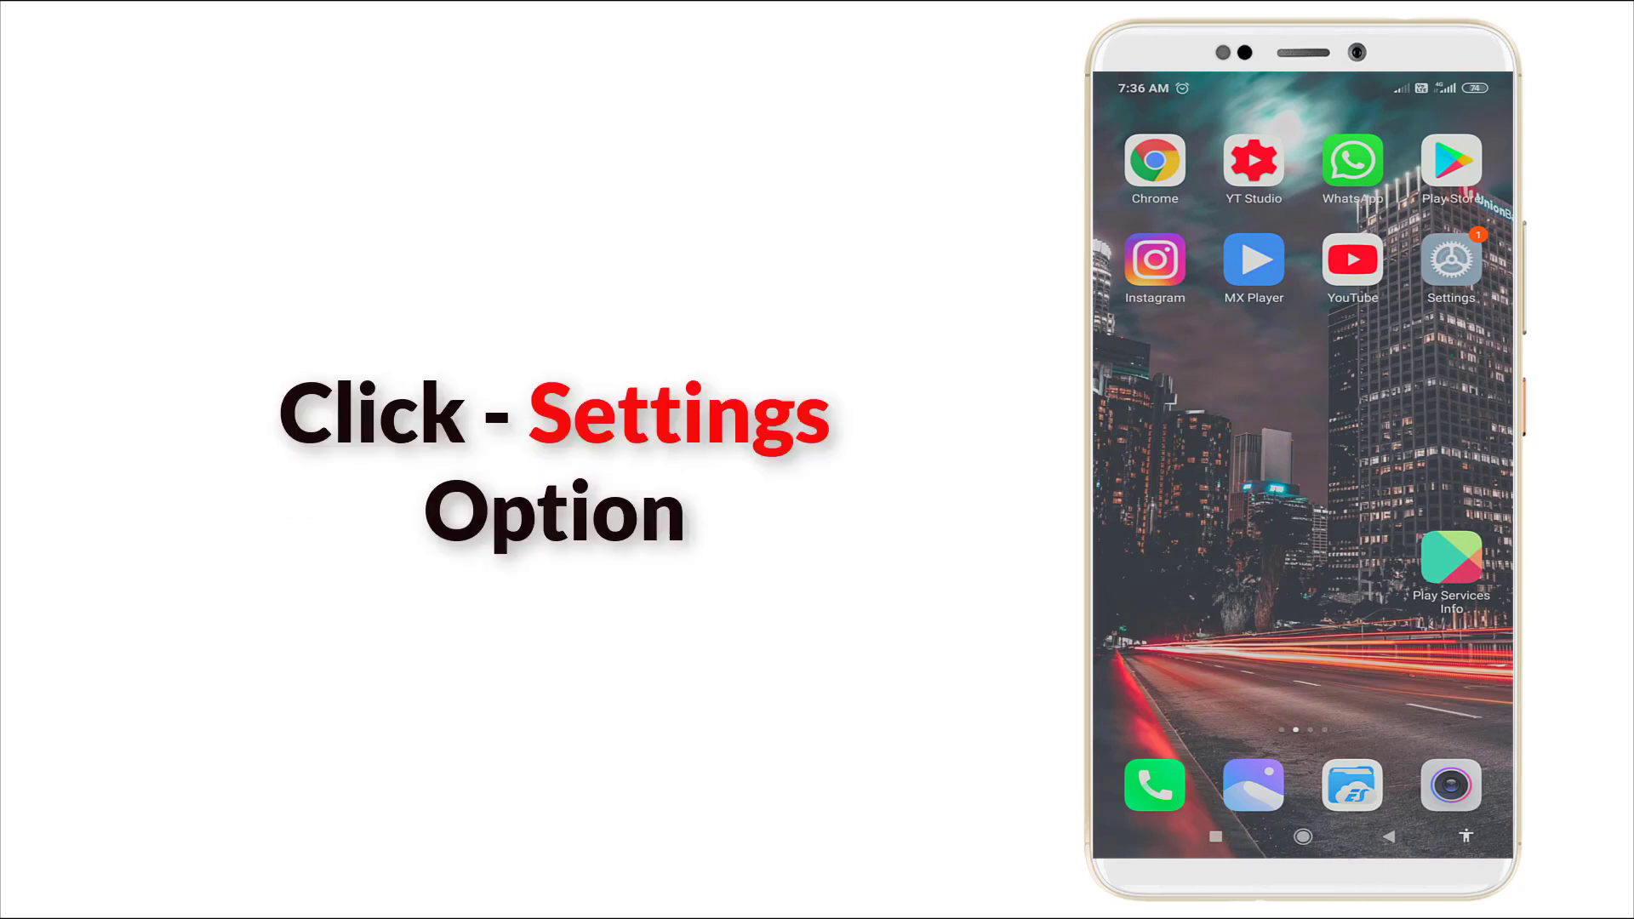
left_click(1452, 259)
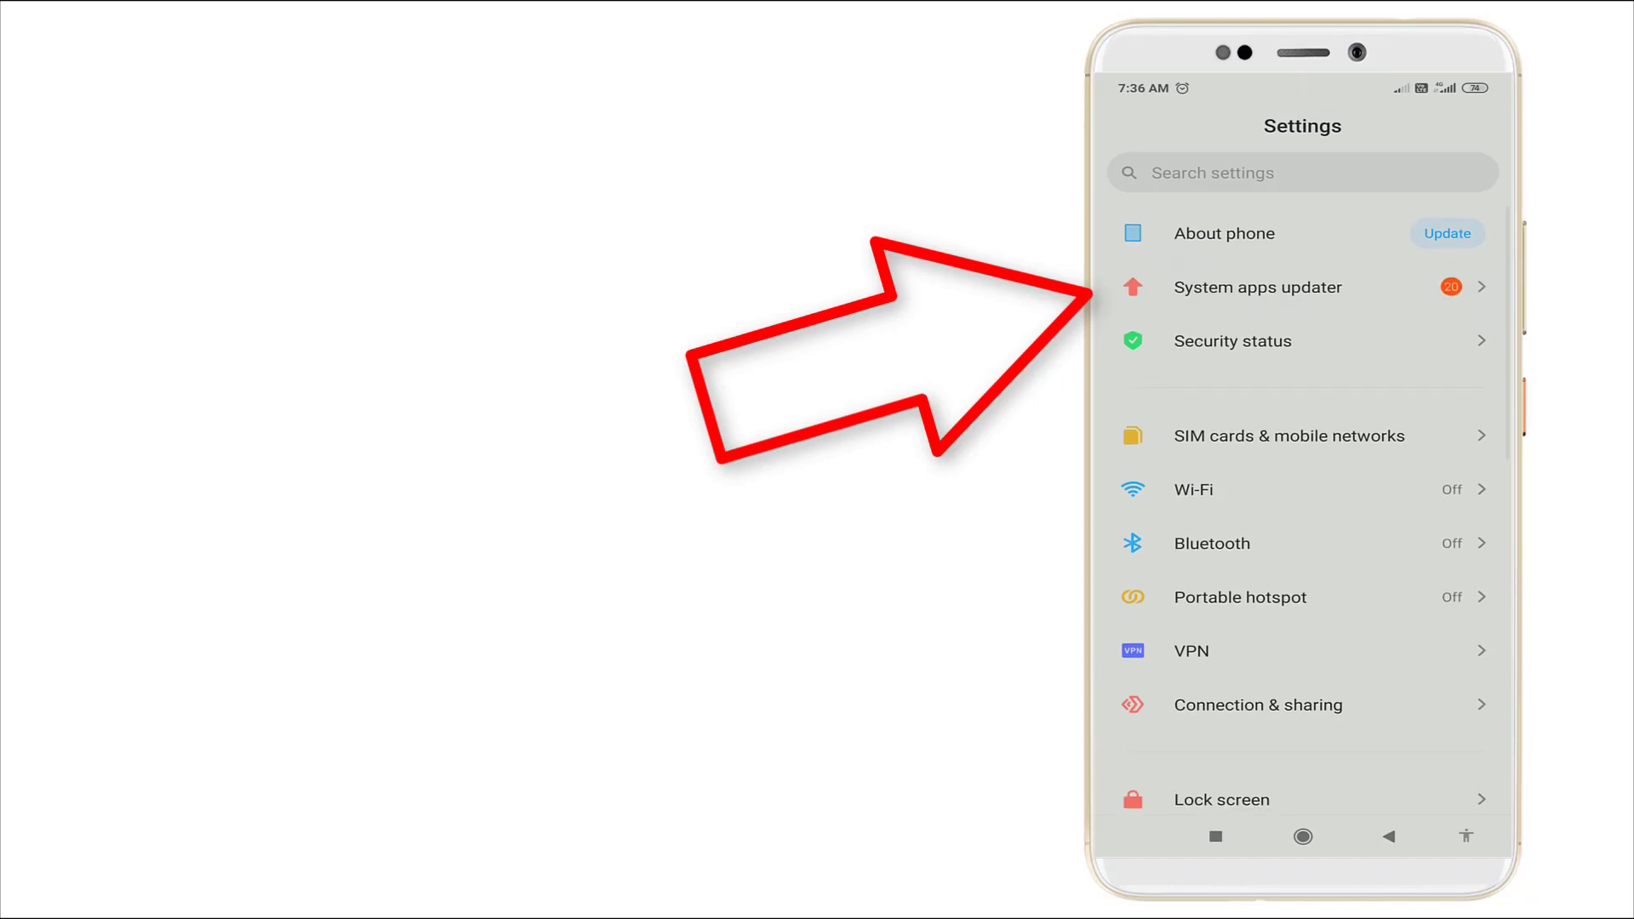
In System apps updater, start the Contacts update and go back to the main Settings list
left_click(1260, 286)
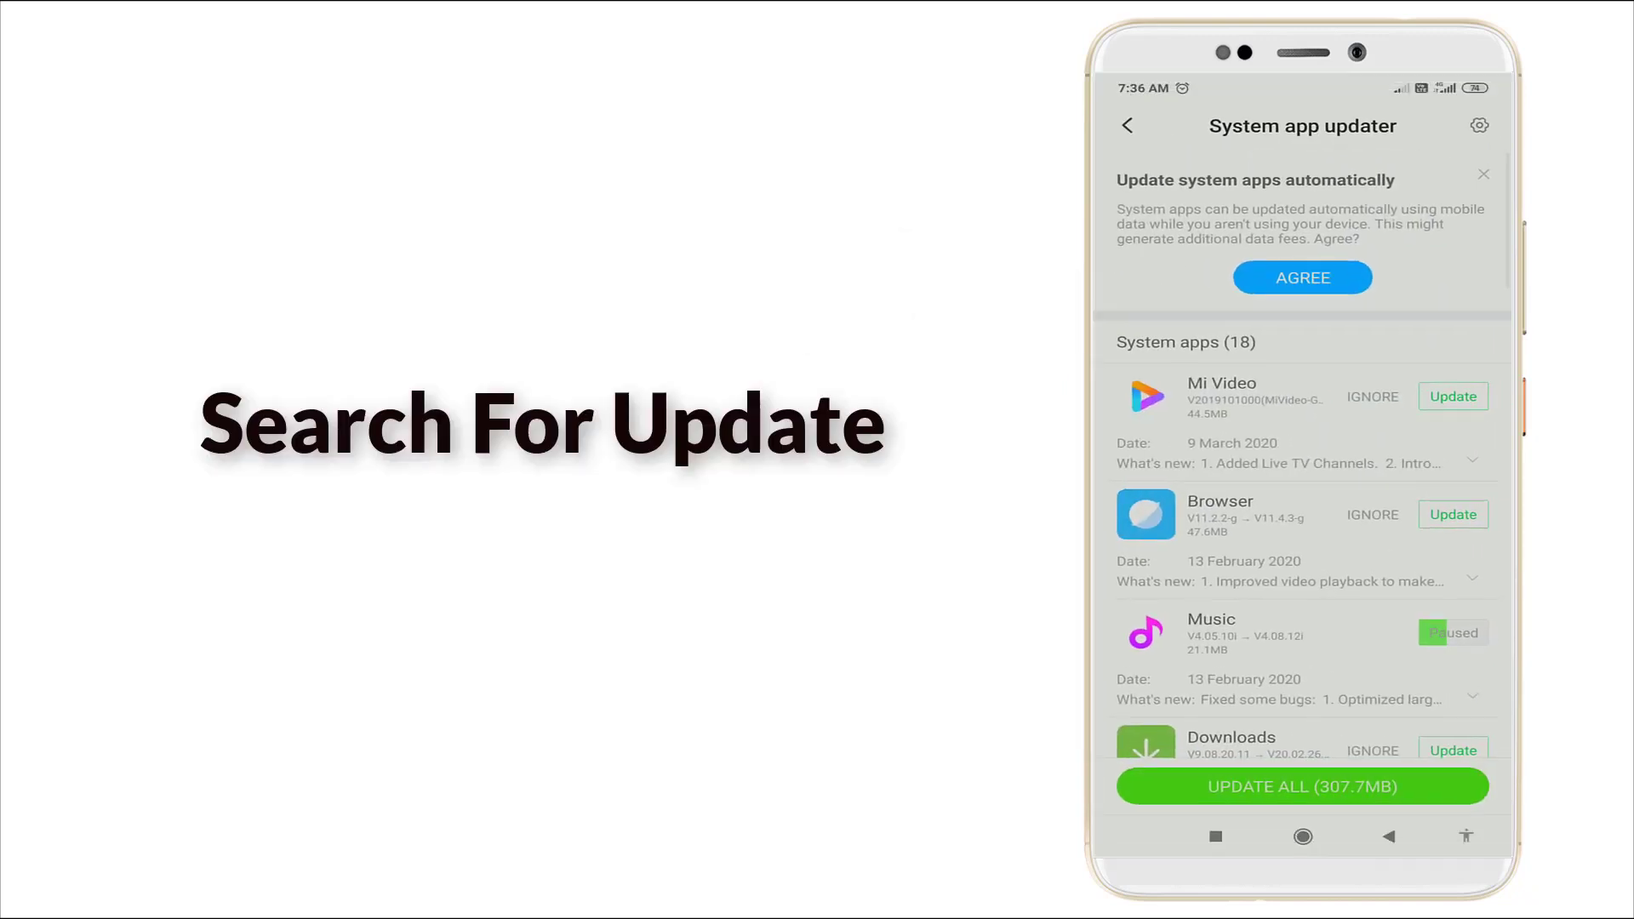
scroll("down", 3)
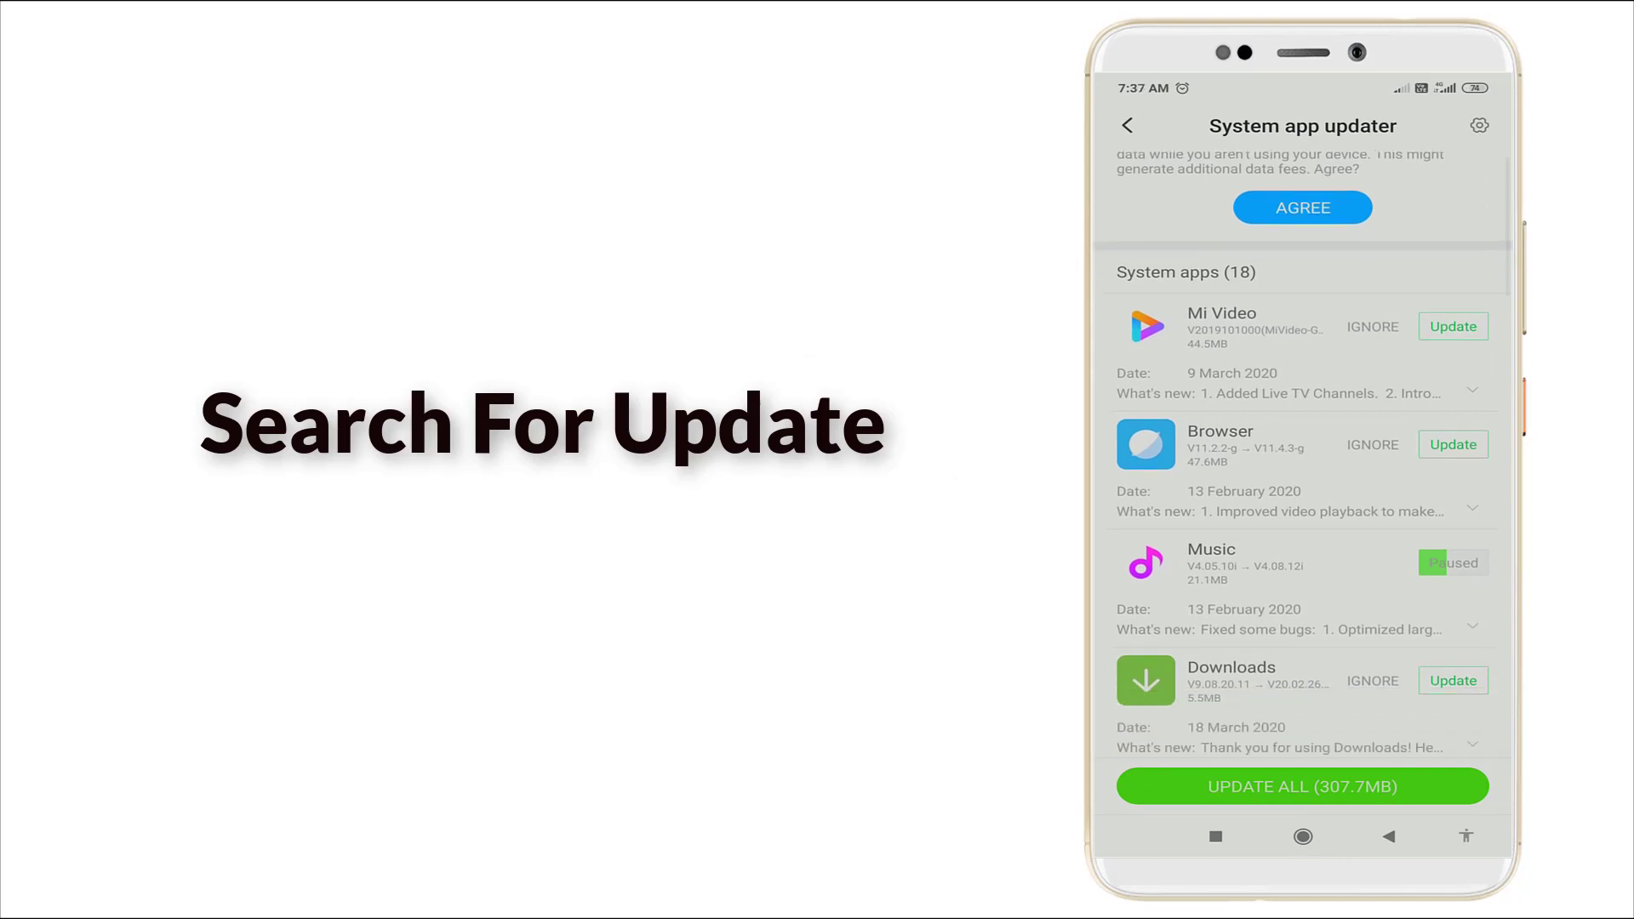
scroll("down", 3)
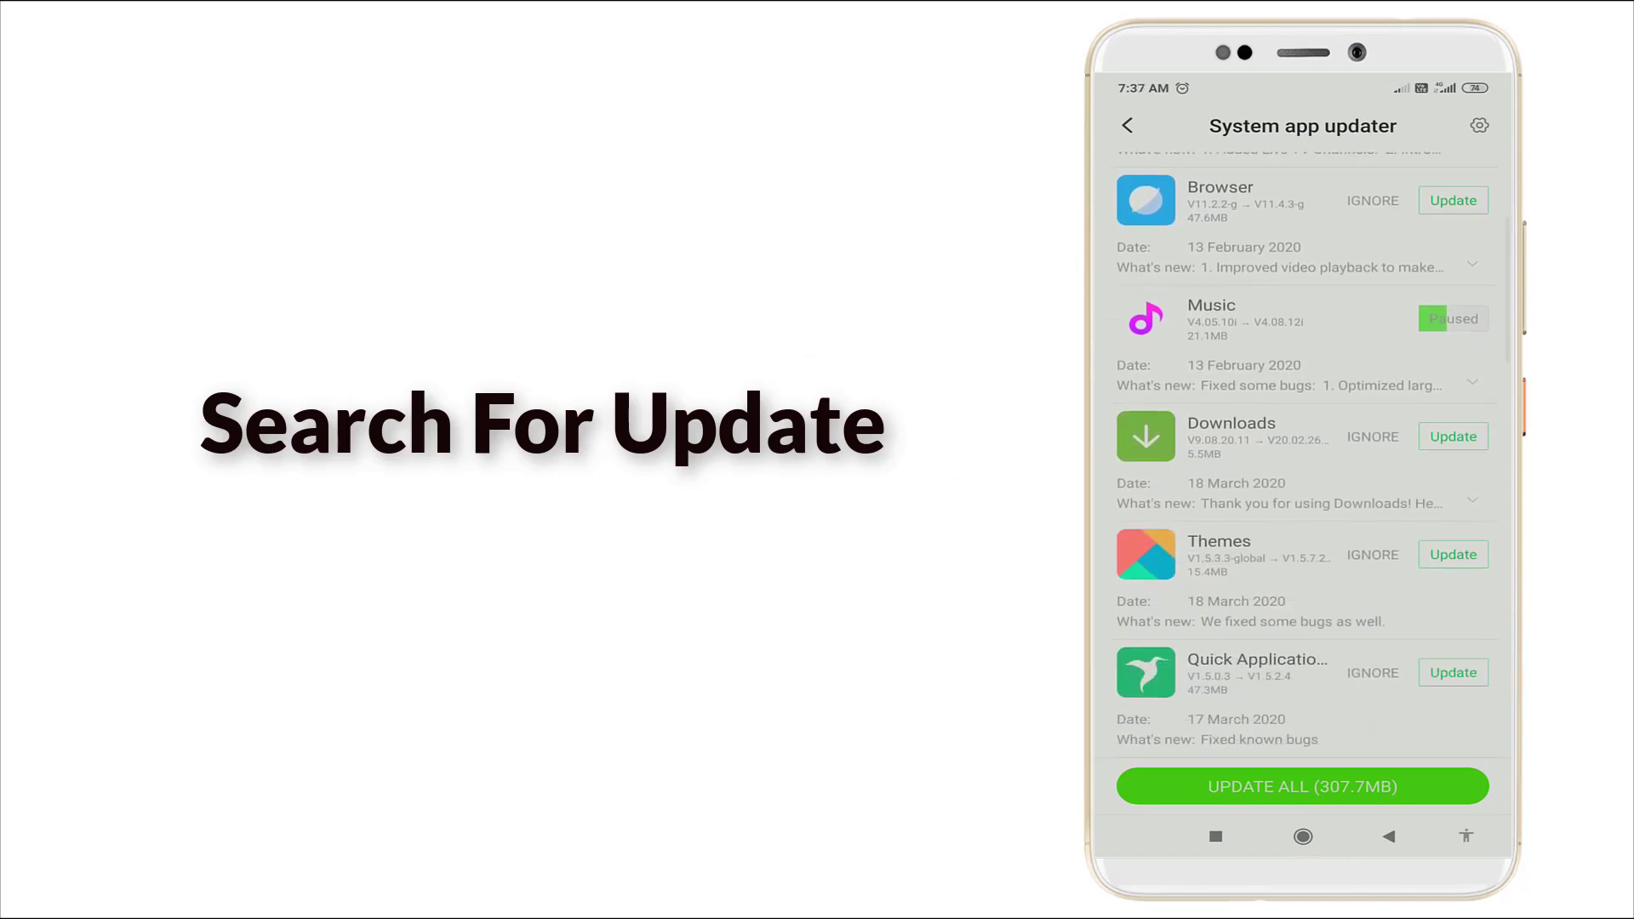
scroll("down", 3)
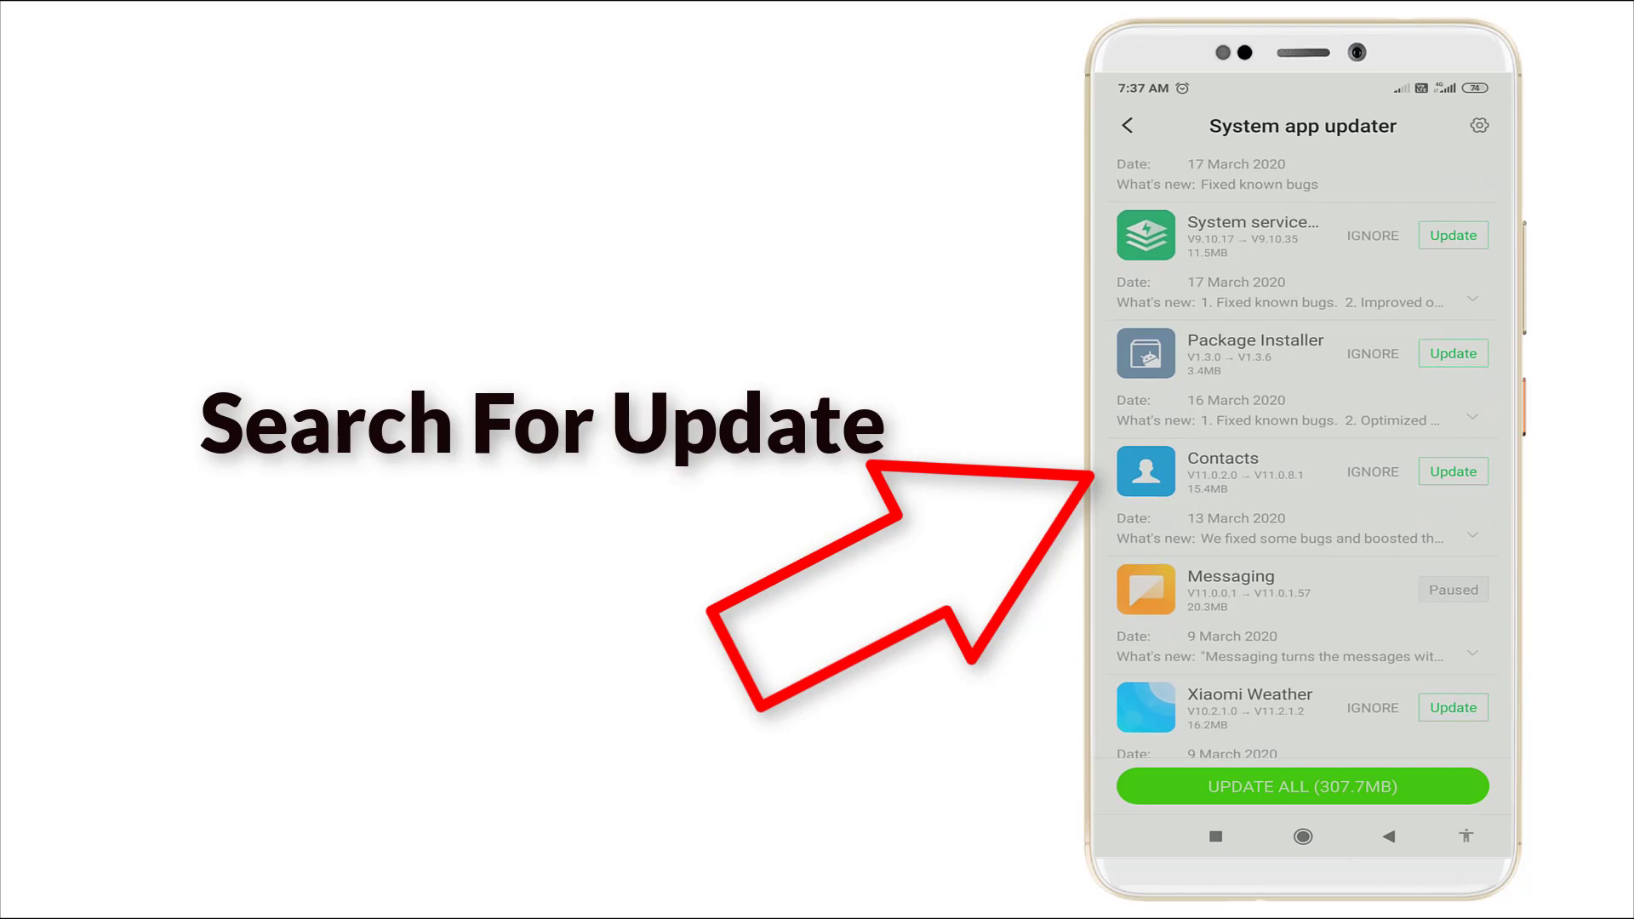
left_click(1454, 472)
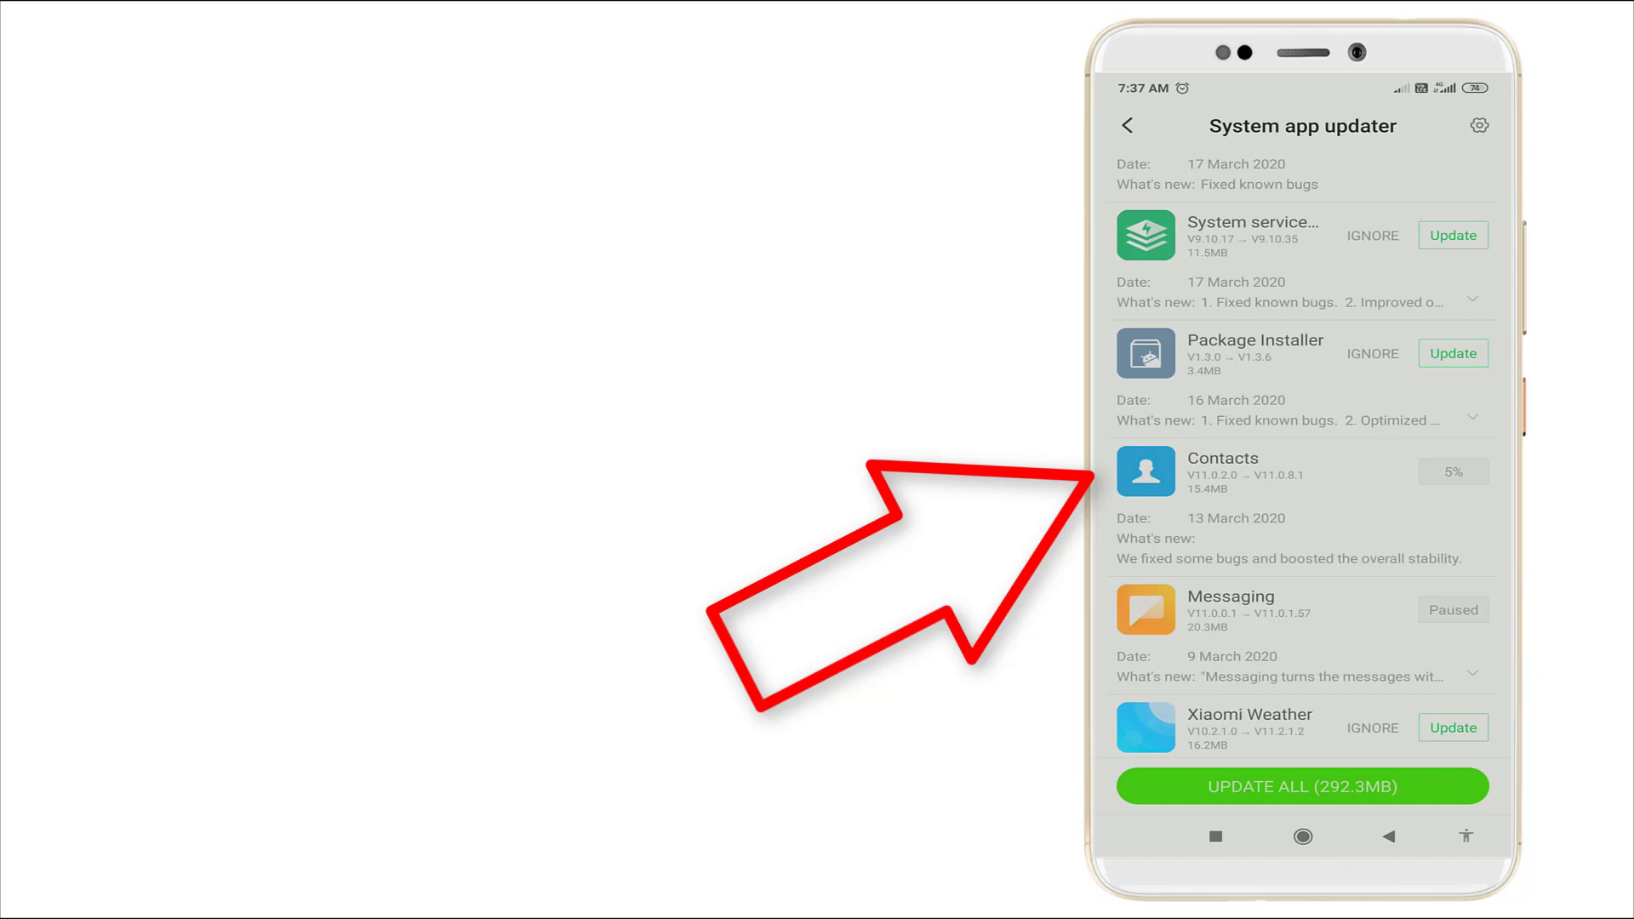
left_click(1127, 125)
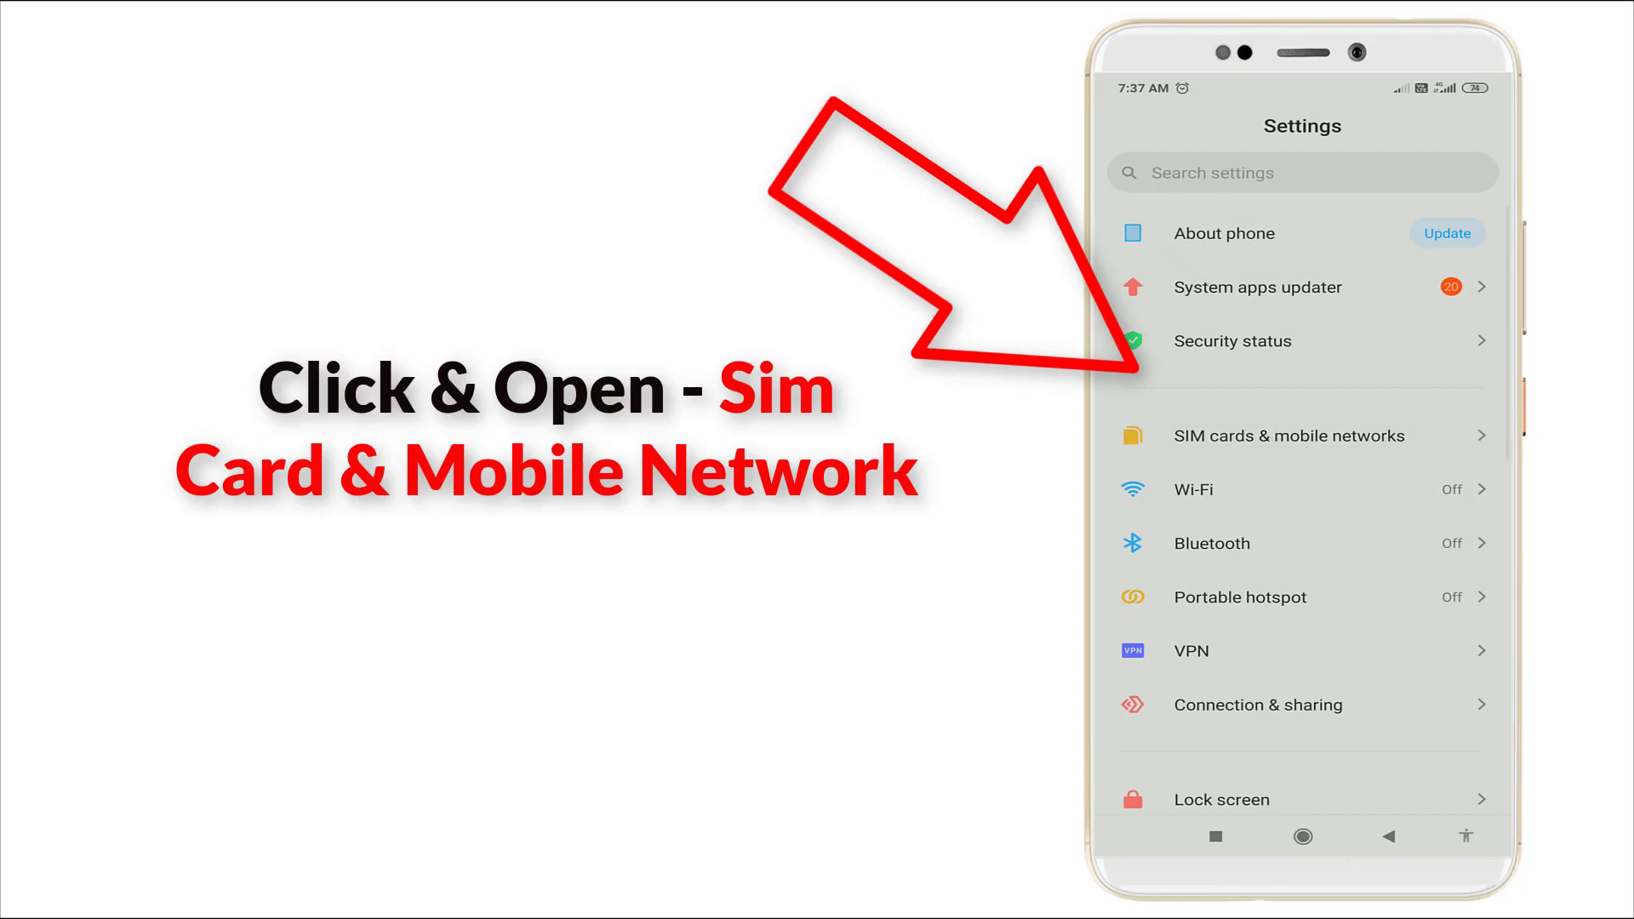
Look through SIM cards & mobile networks to confirm mobile data is on
left_click(1290, 435)
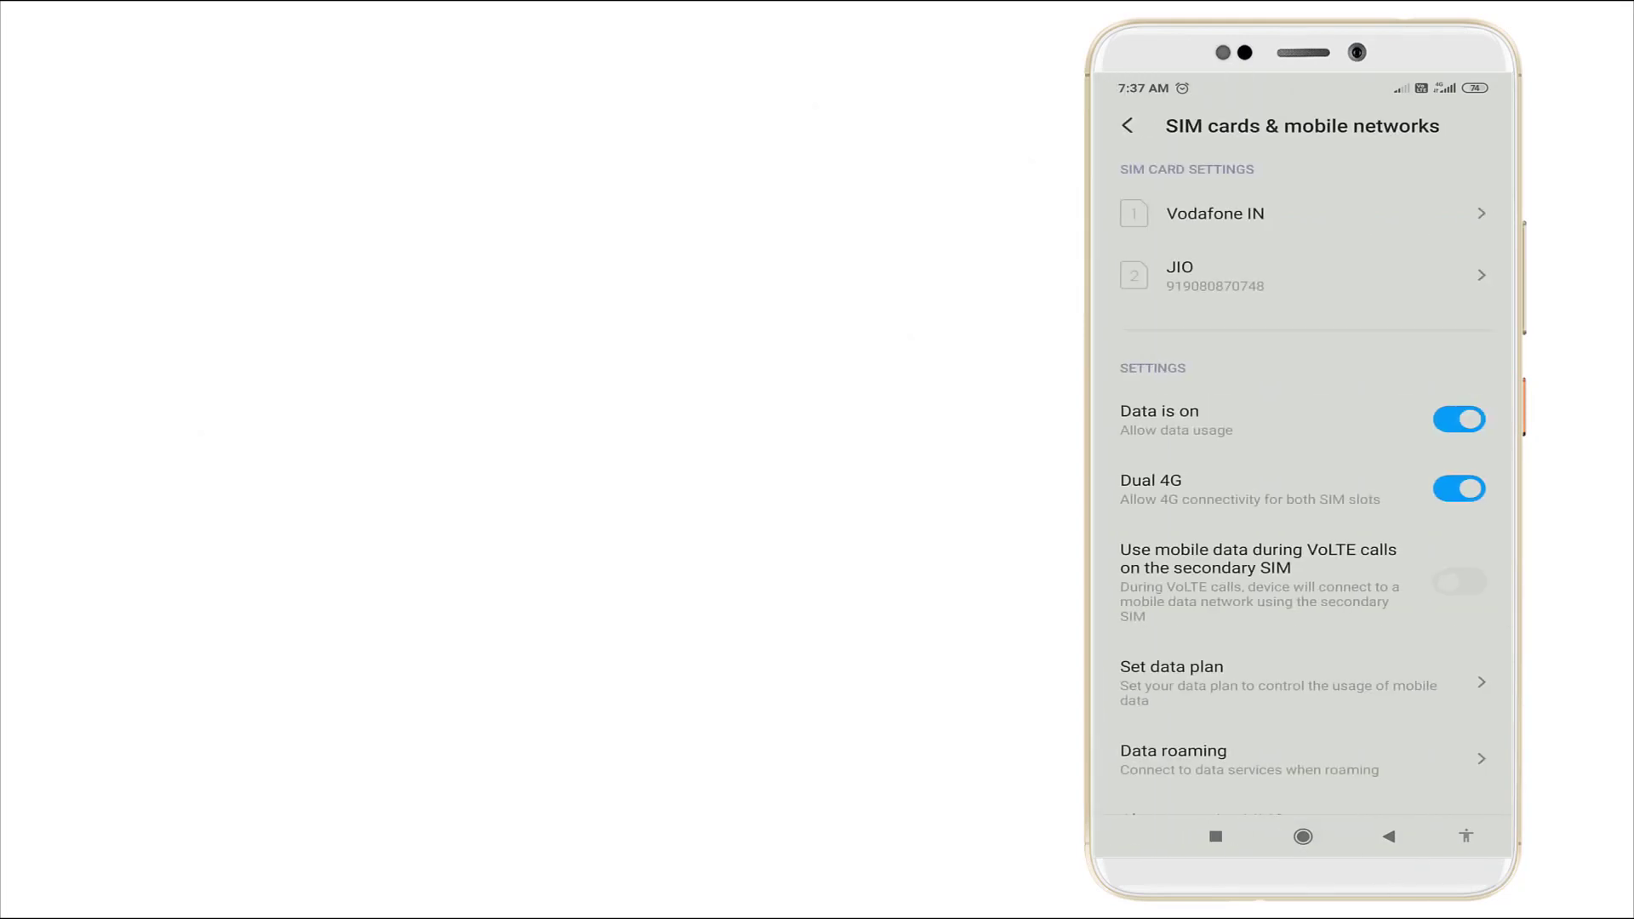
scroll("down", 3)
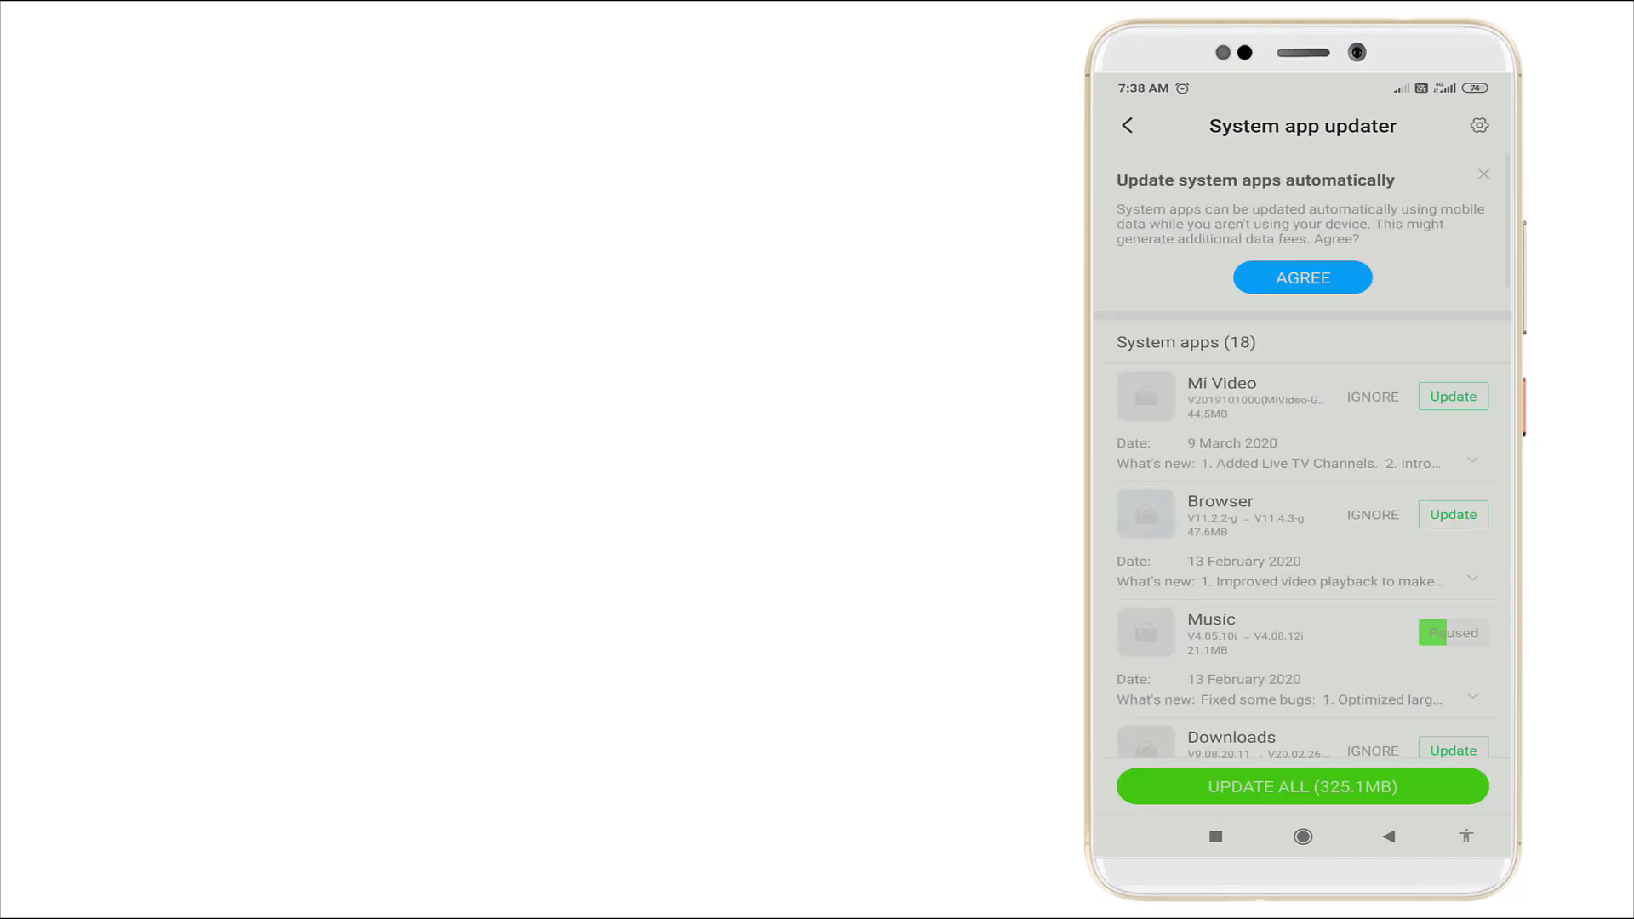
Scroll the updater list down to the Contacts progress bar, now past half complete
scroll("down", 3)
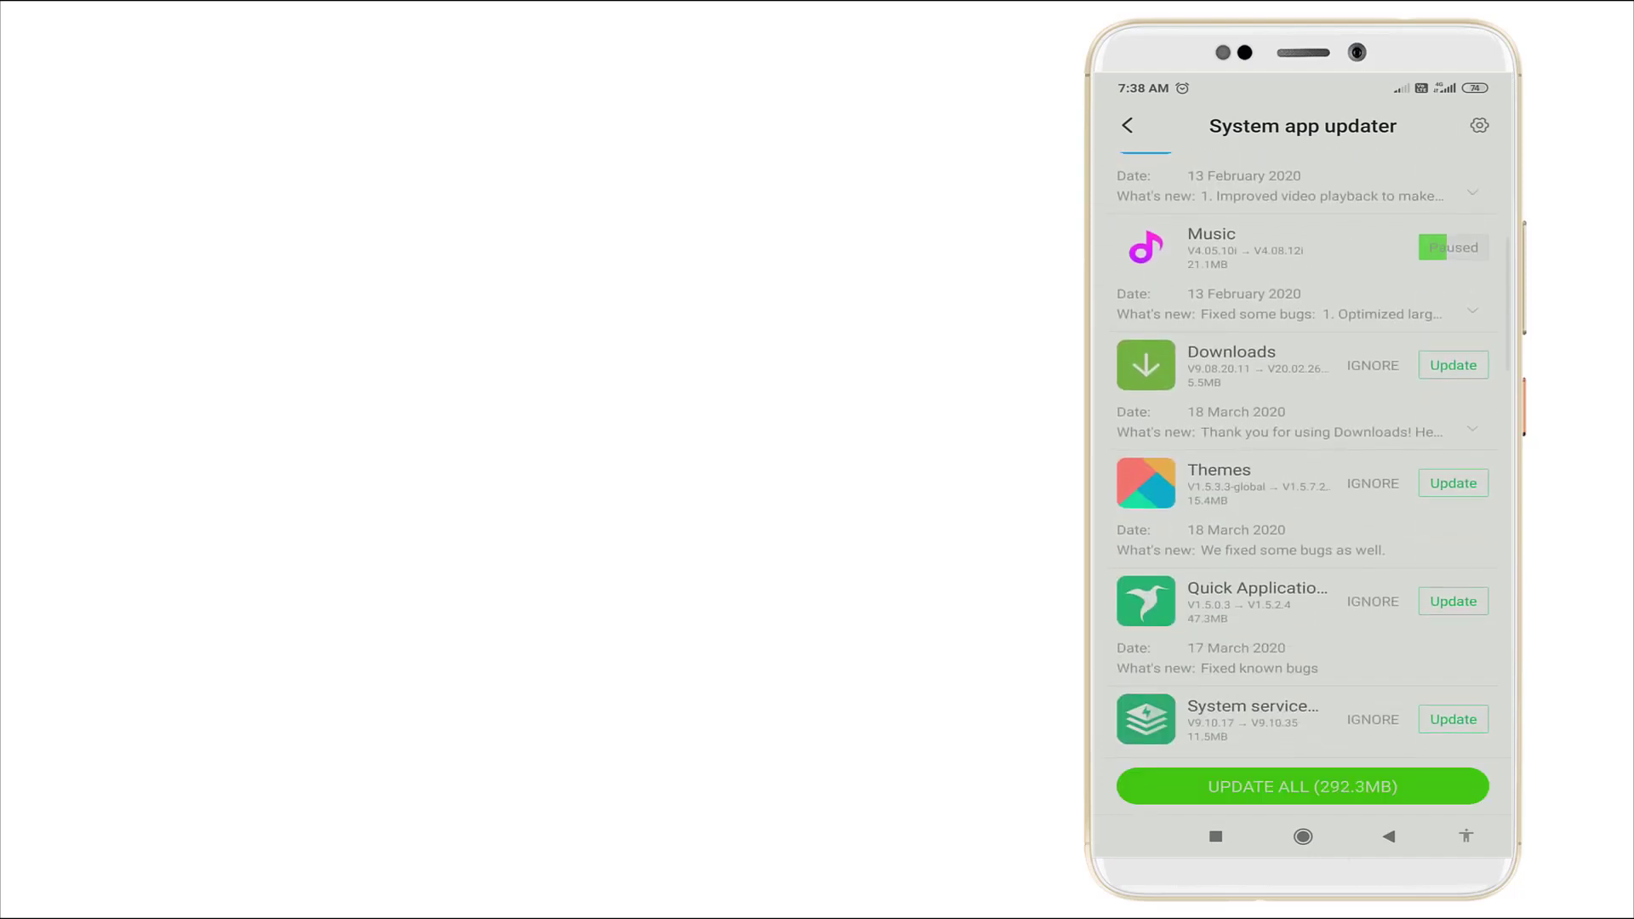
scroll("down", 3)
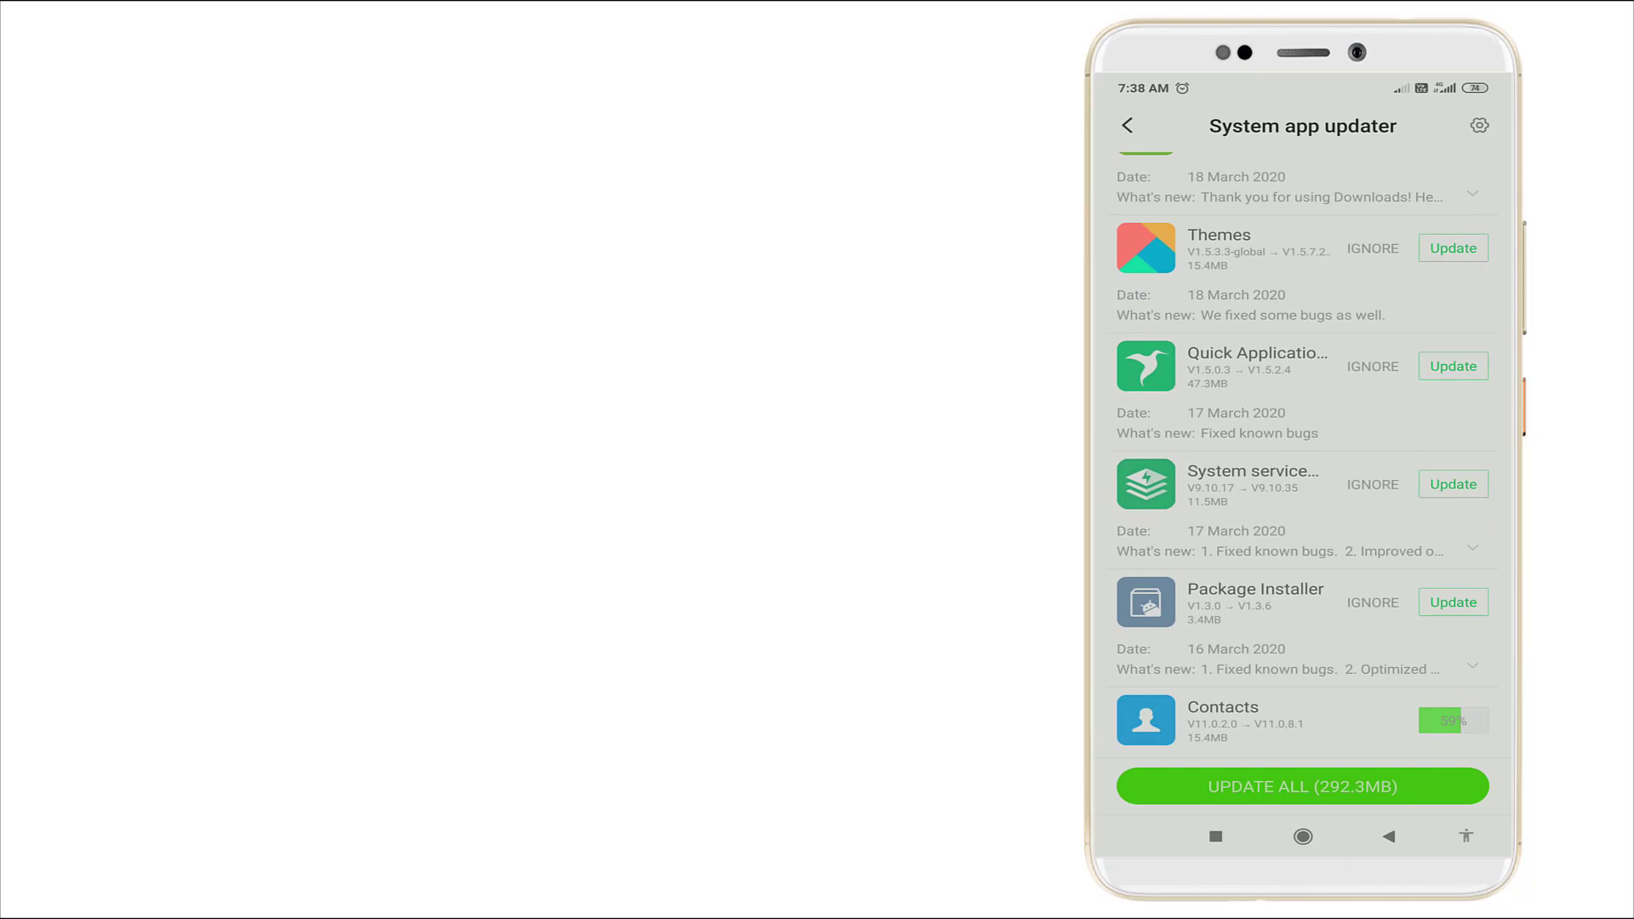
scroll("down", 3)
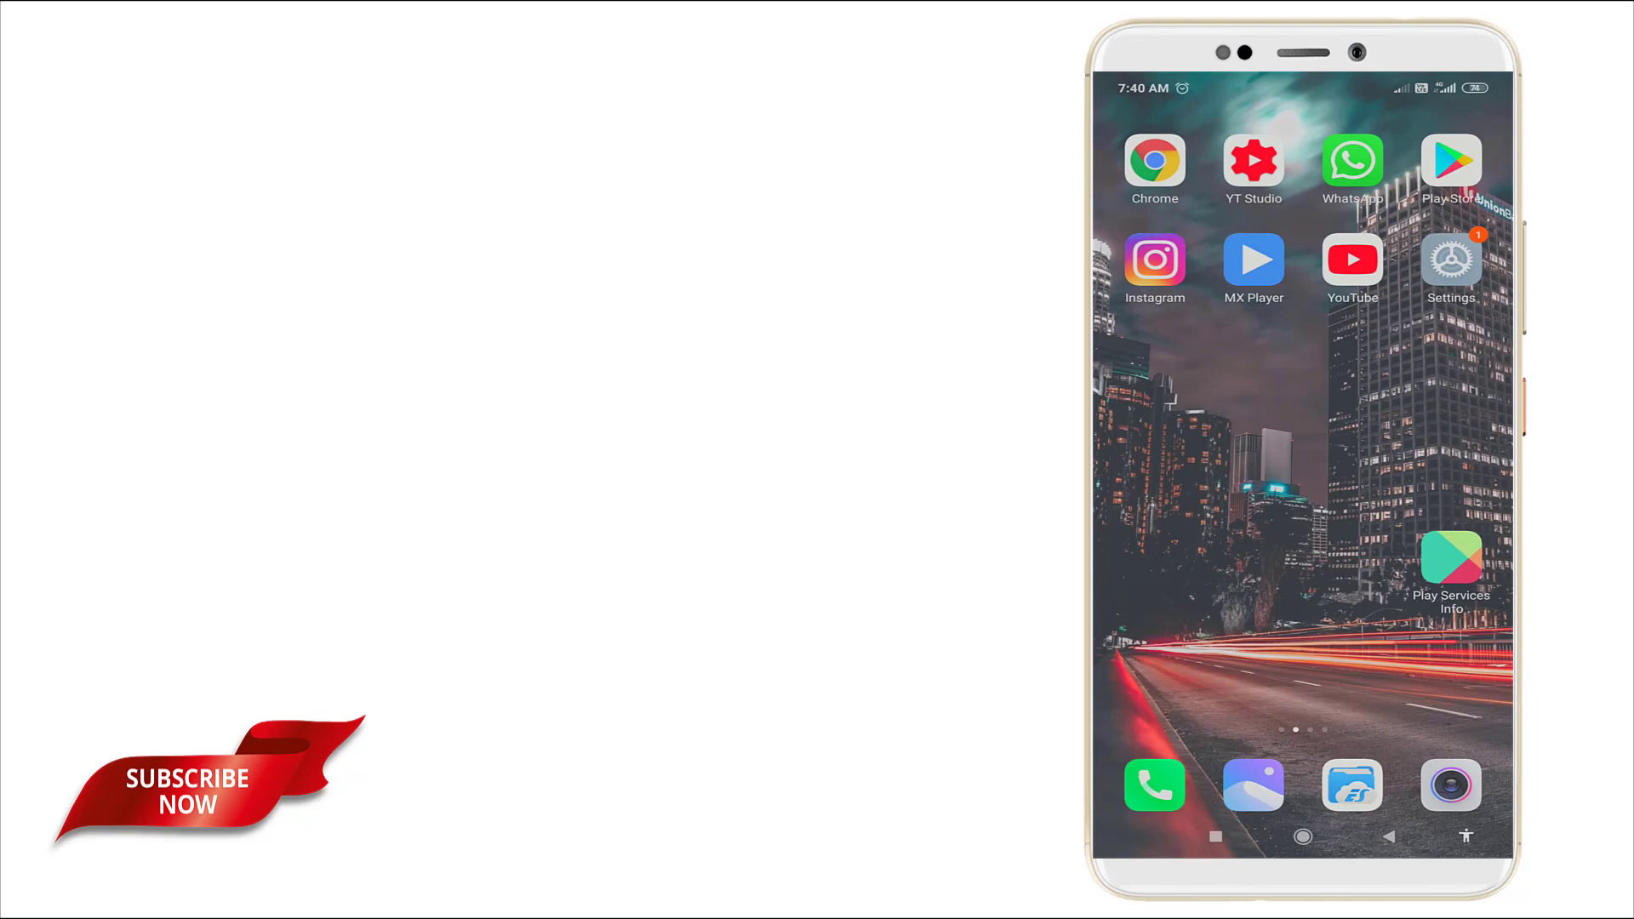
left_click(1154, 785)
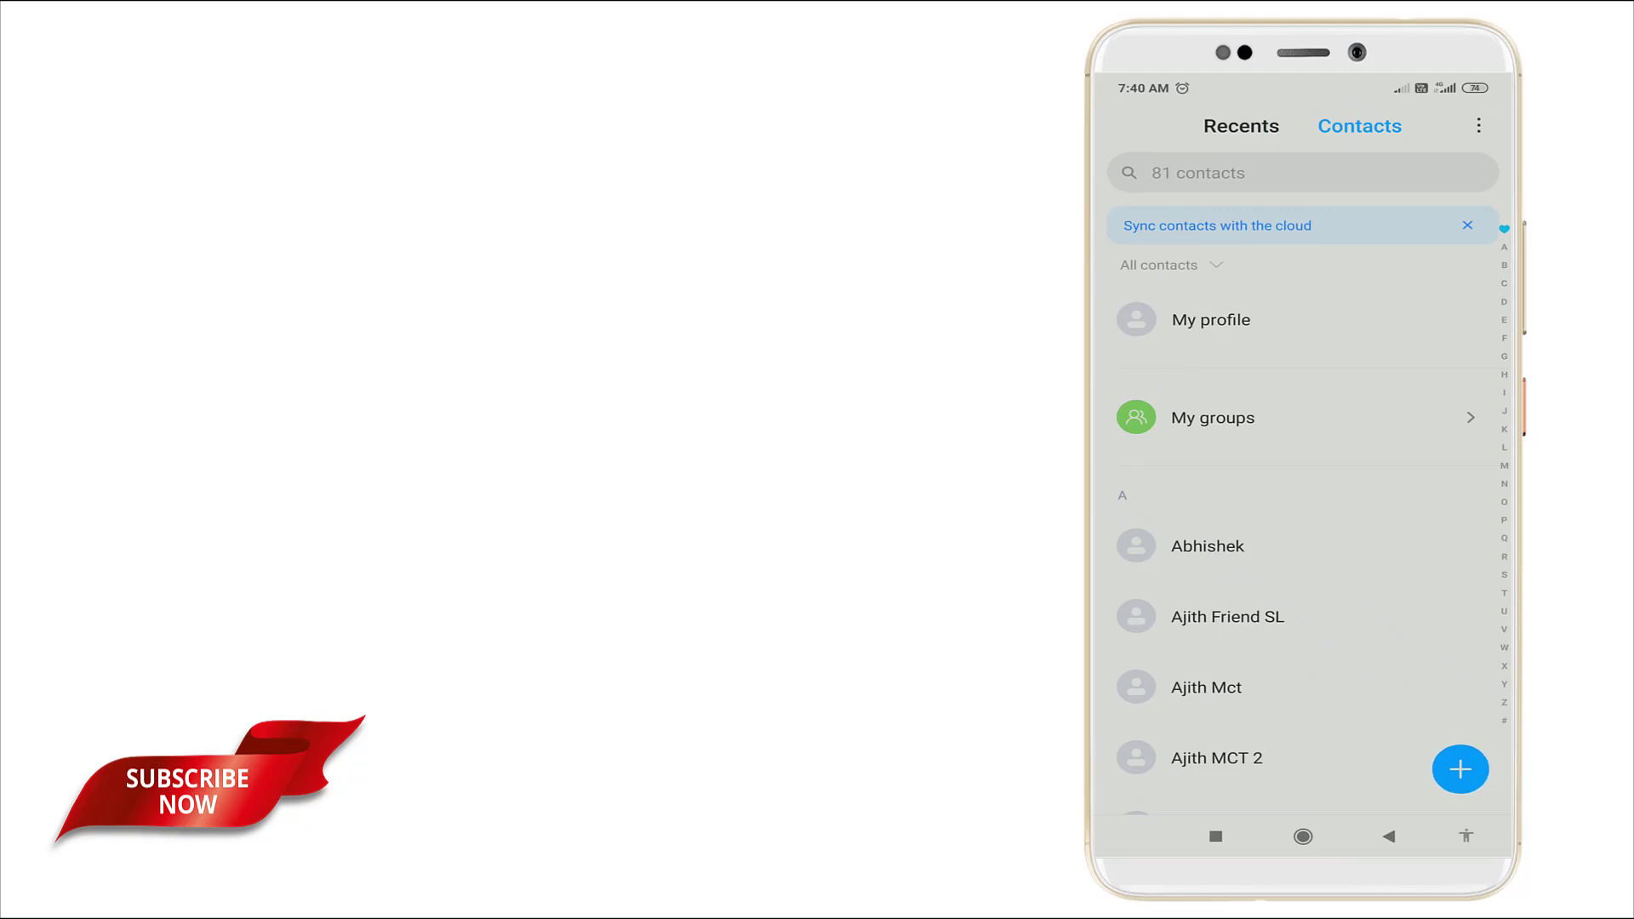
left_click(1461, 767)
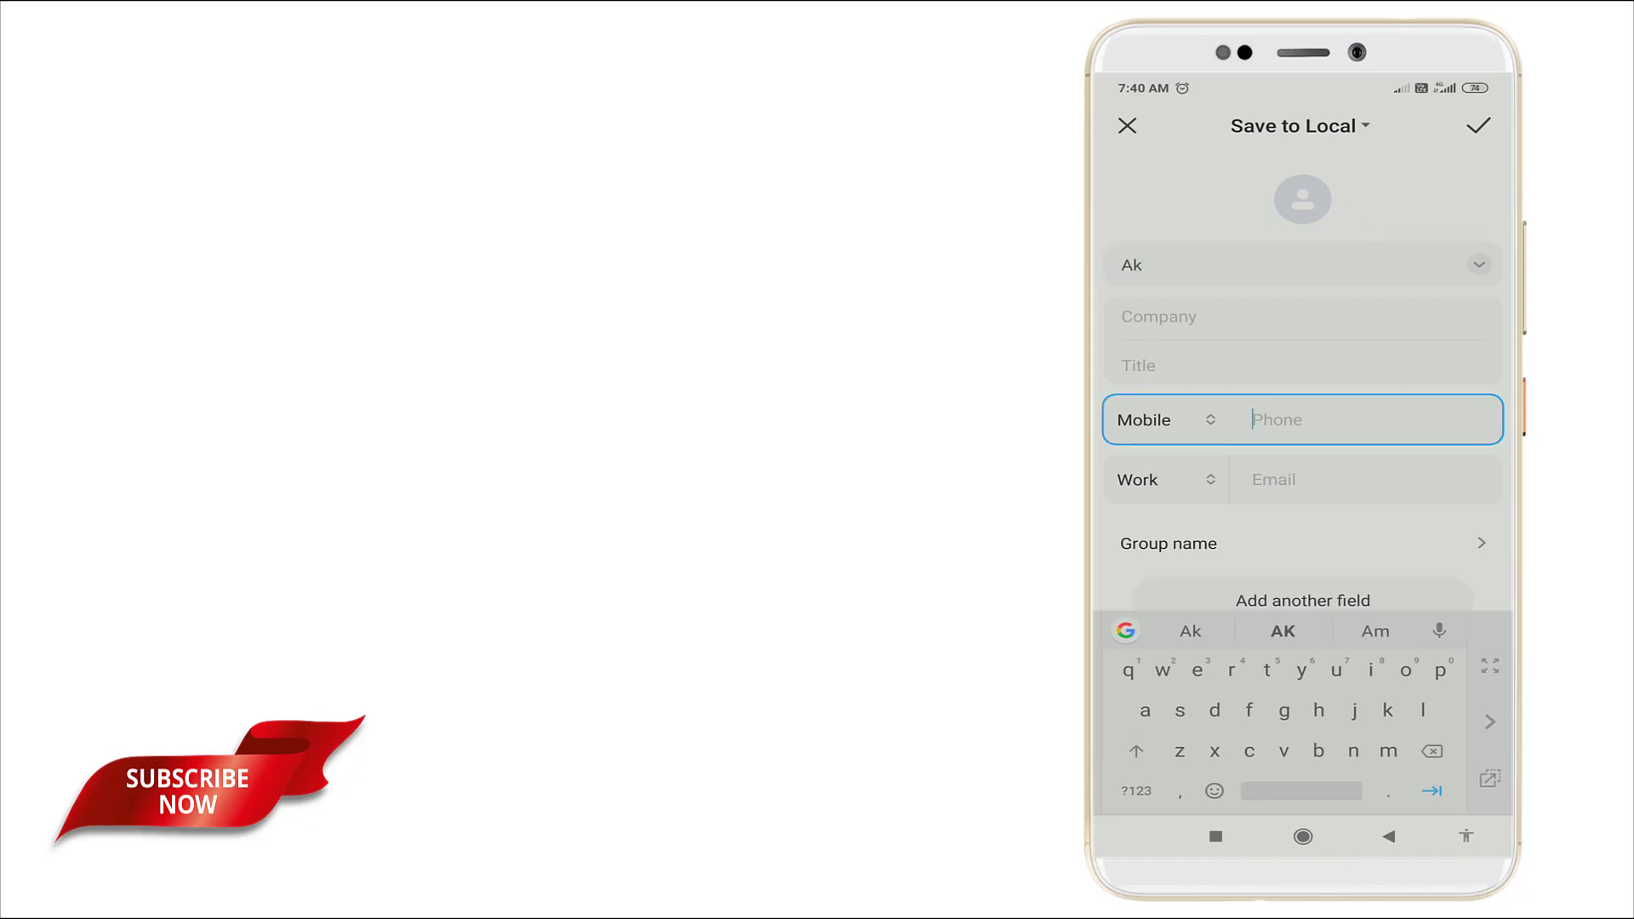
type("1234 567 890")
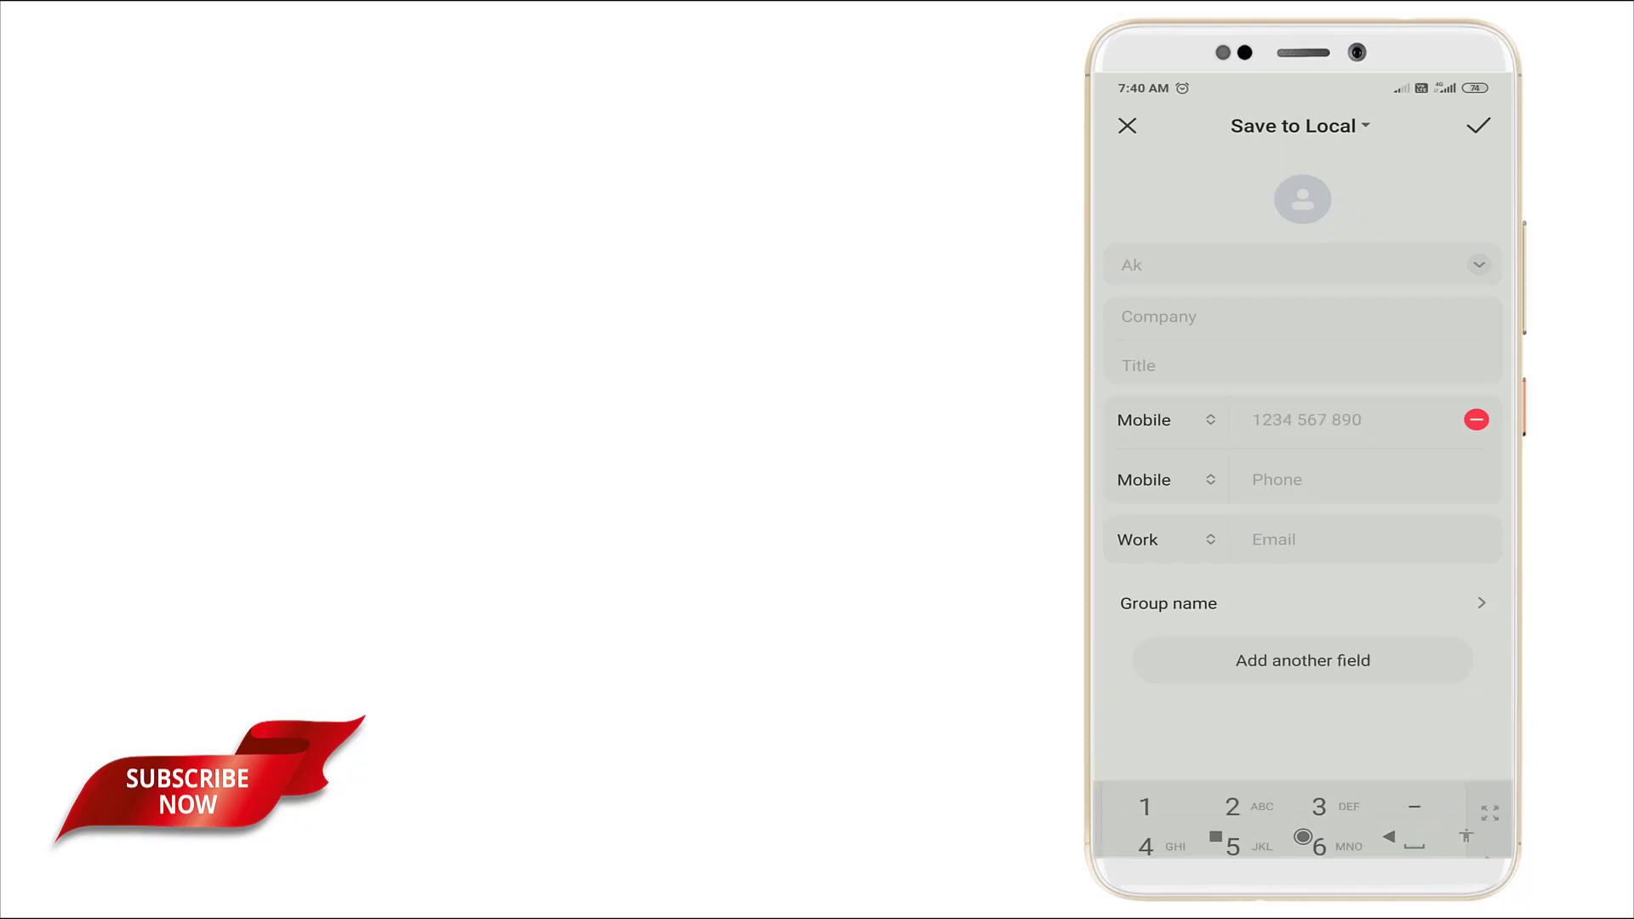
left_click(1477, 126)
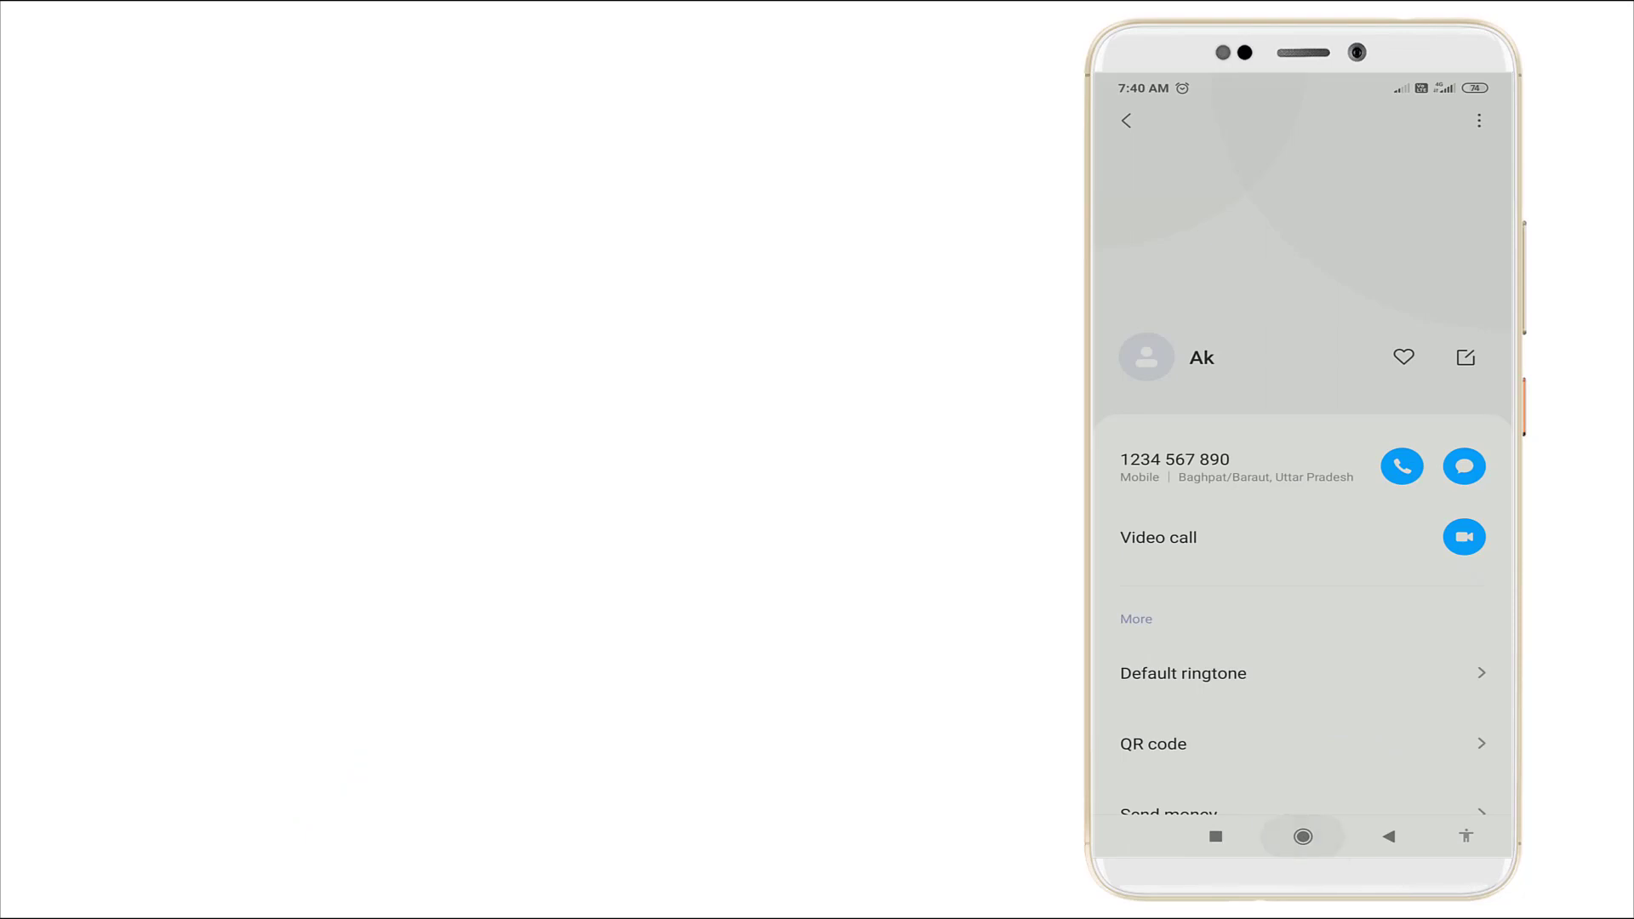
left_click(1304, 838)
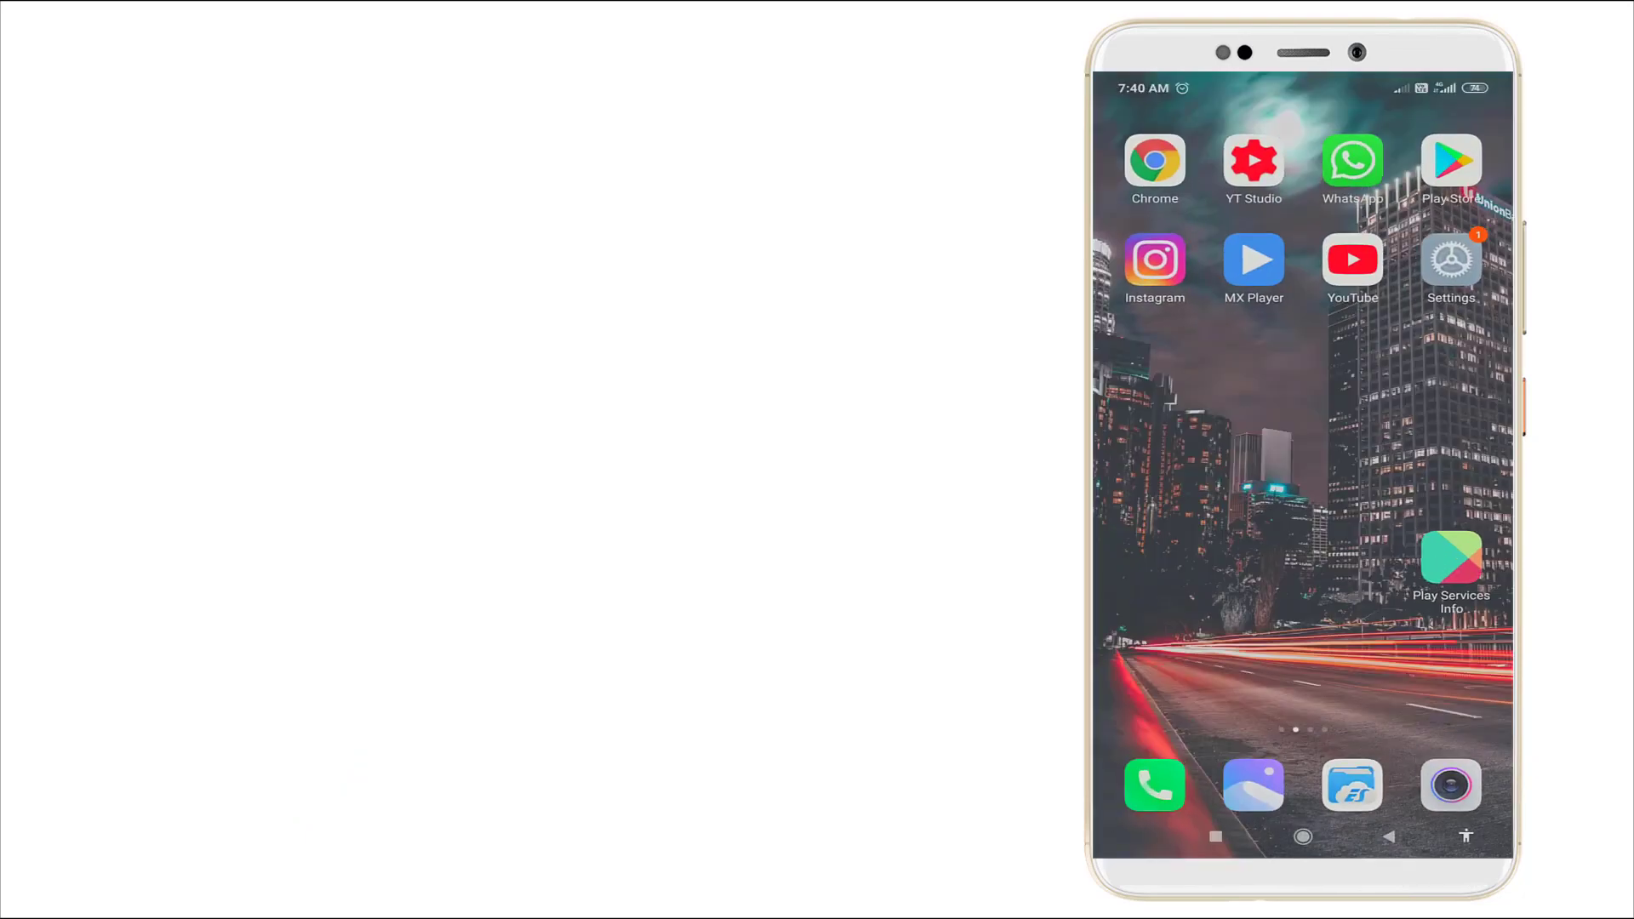